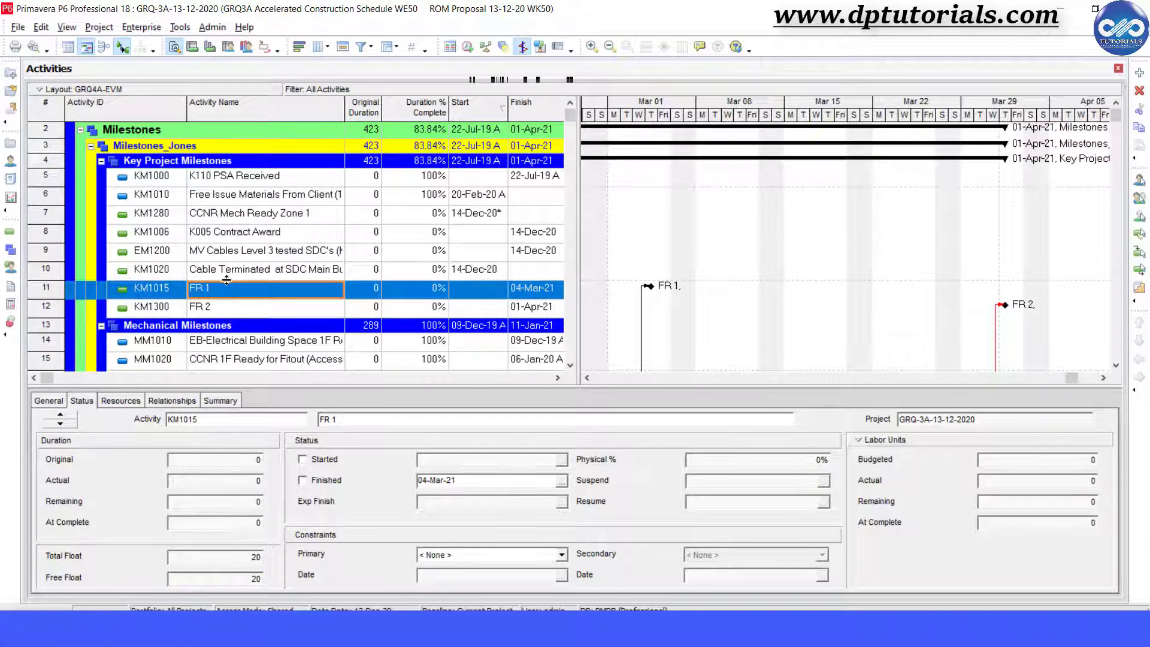
mouse_move(232, 319)
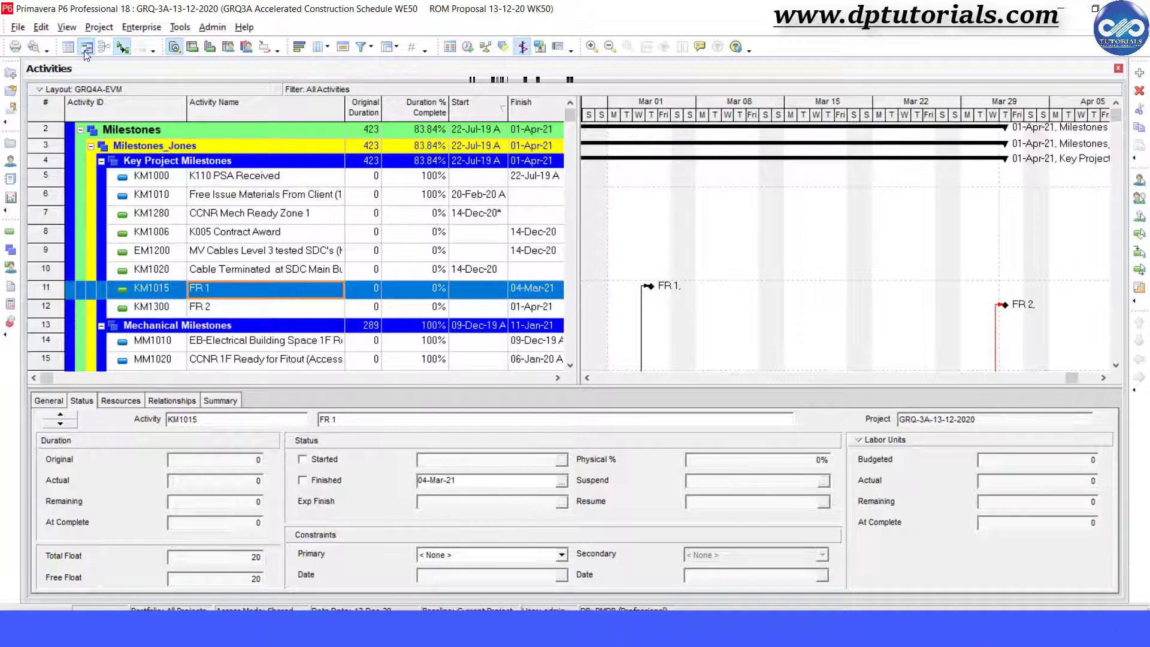
With FR 1 selected, open the View menu's Attachments to reveal the Curtain and Text options
click(66, 27)
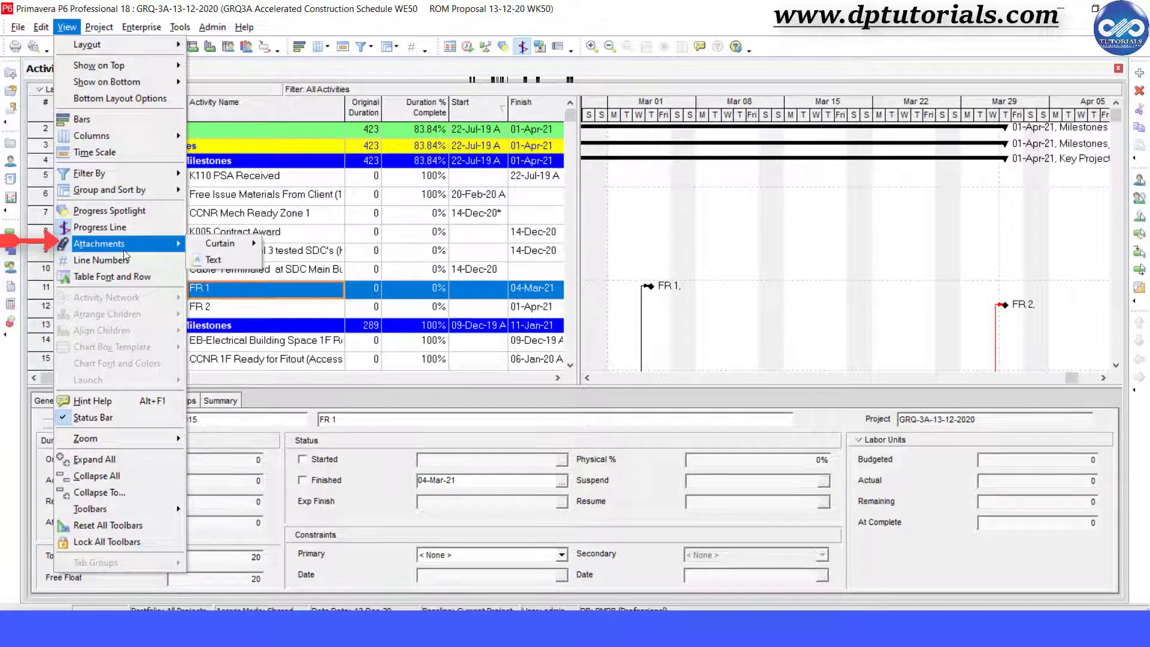
mouse_move(214, 260)
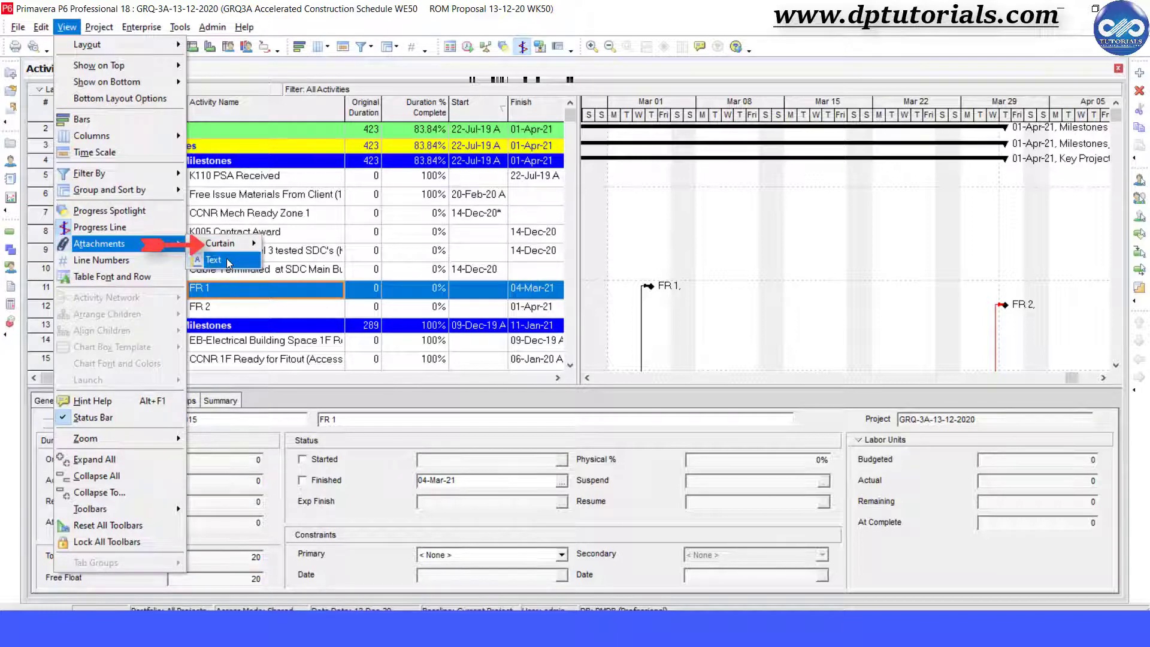
Add the text note 'Please refer to the latest revision of the drawings', checking its font
click(213, 259)
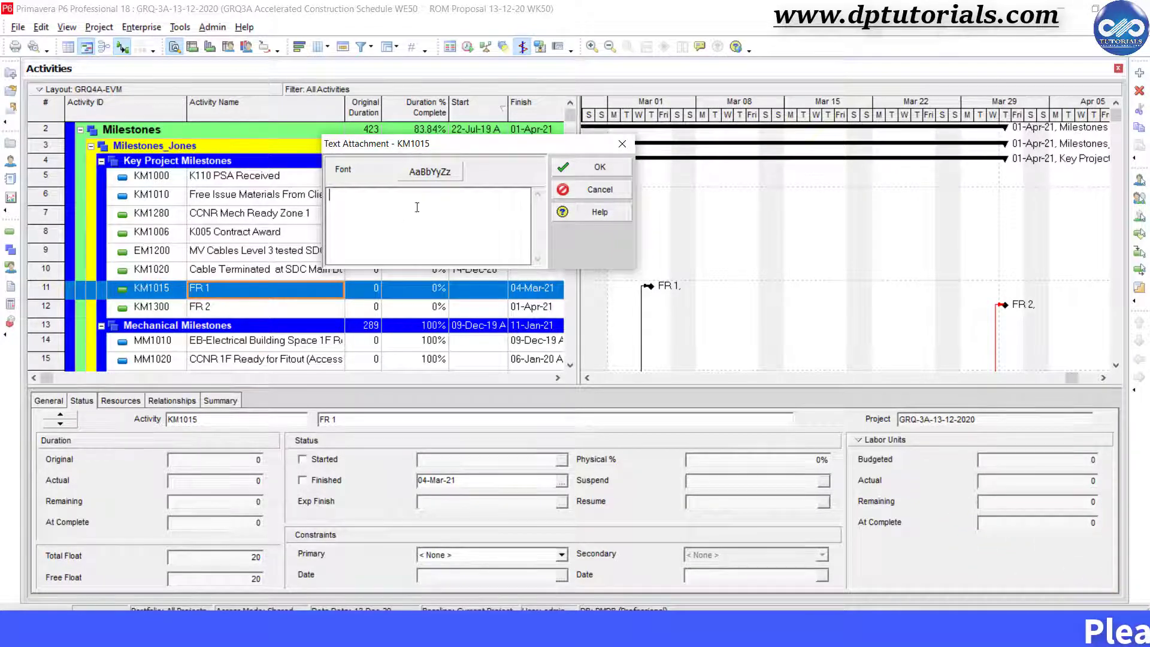
text(Ple)
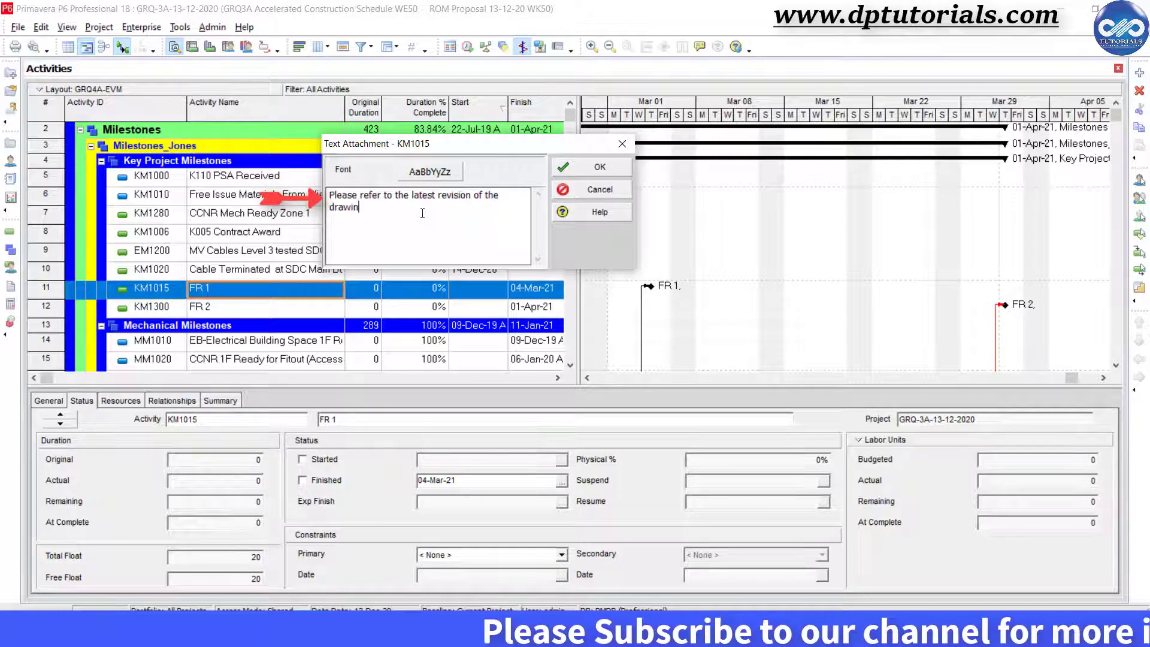
text(gs)
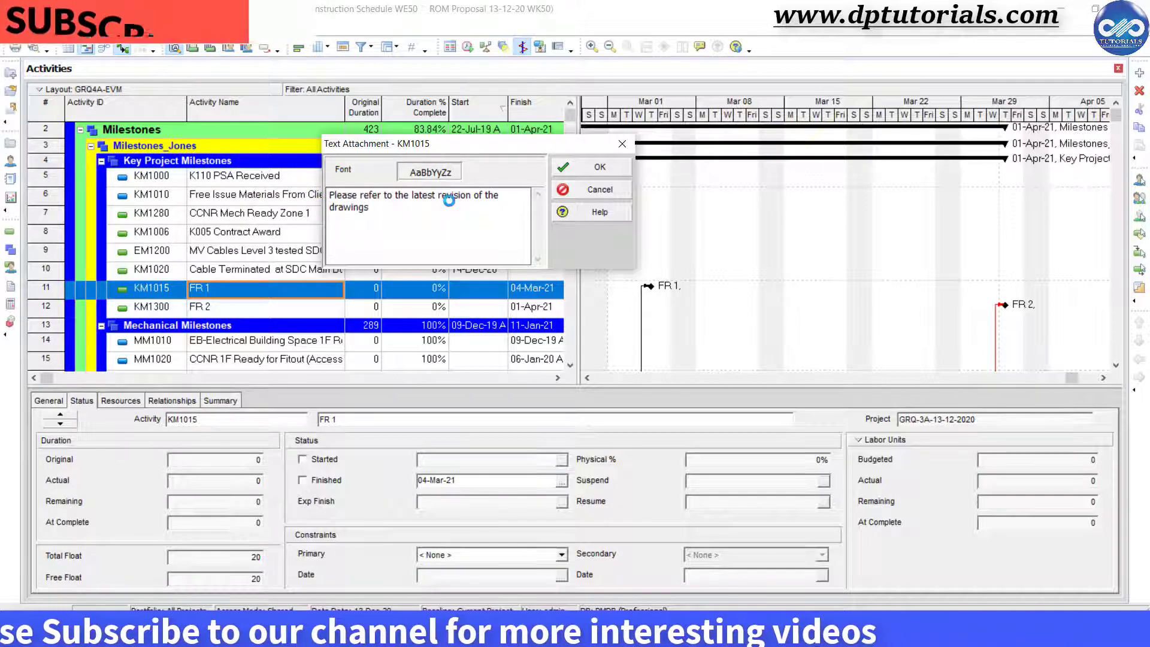
click(429, 171)
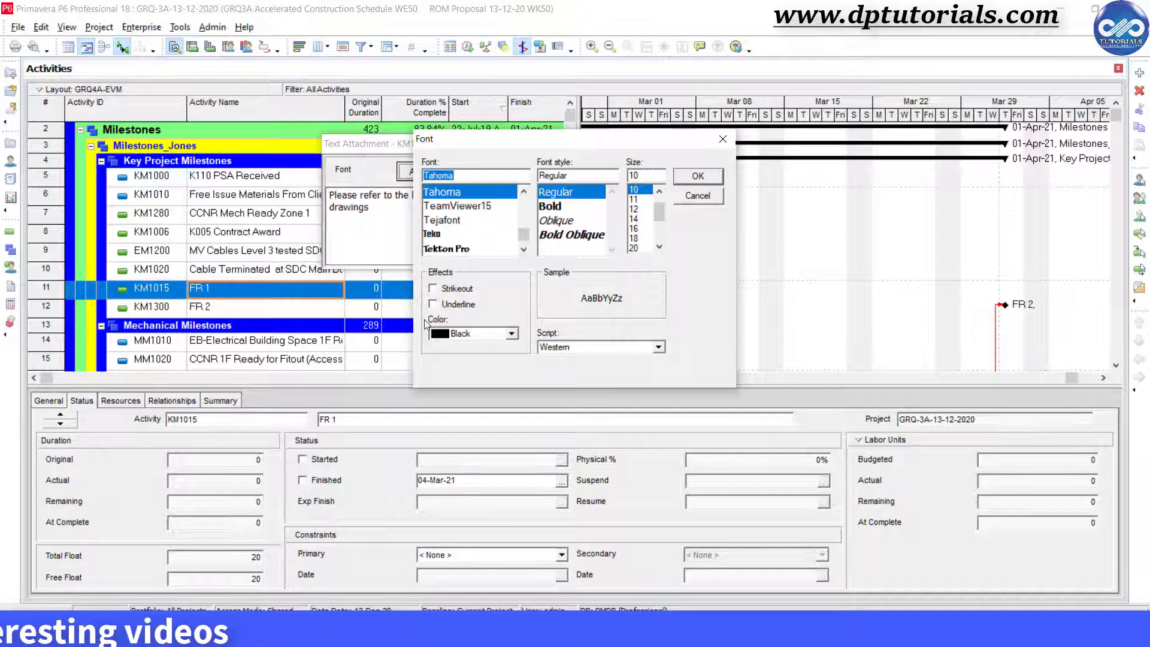
click(697, 176)
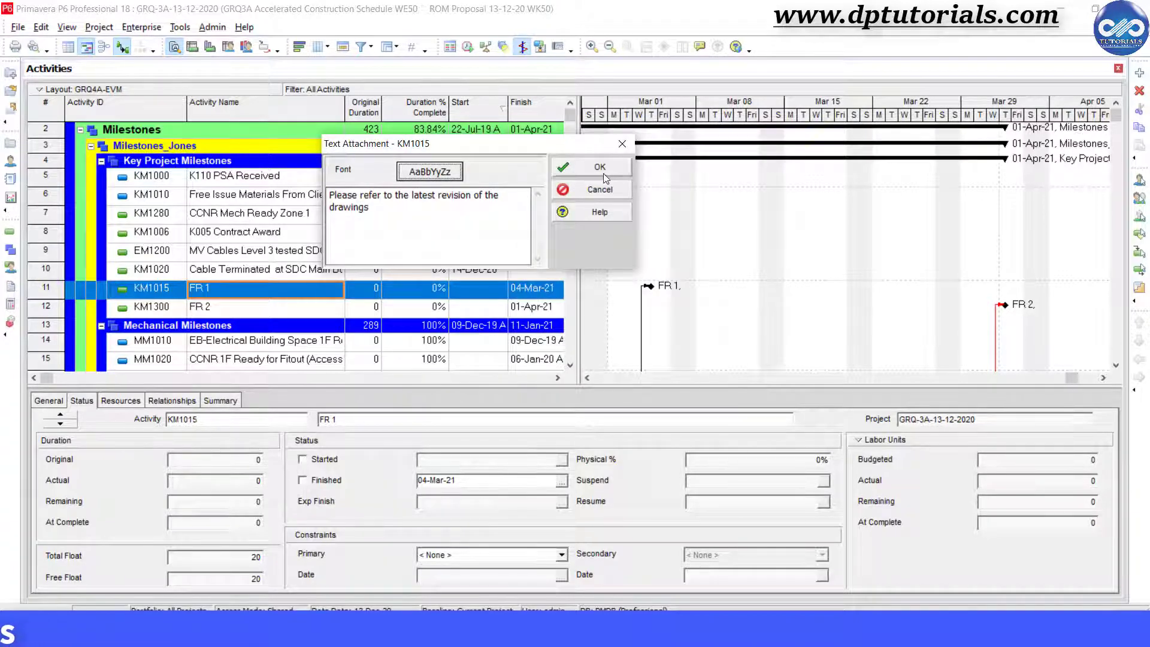
click(599, 166)
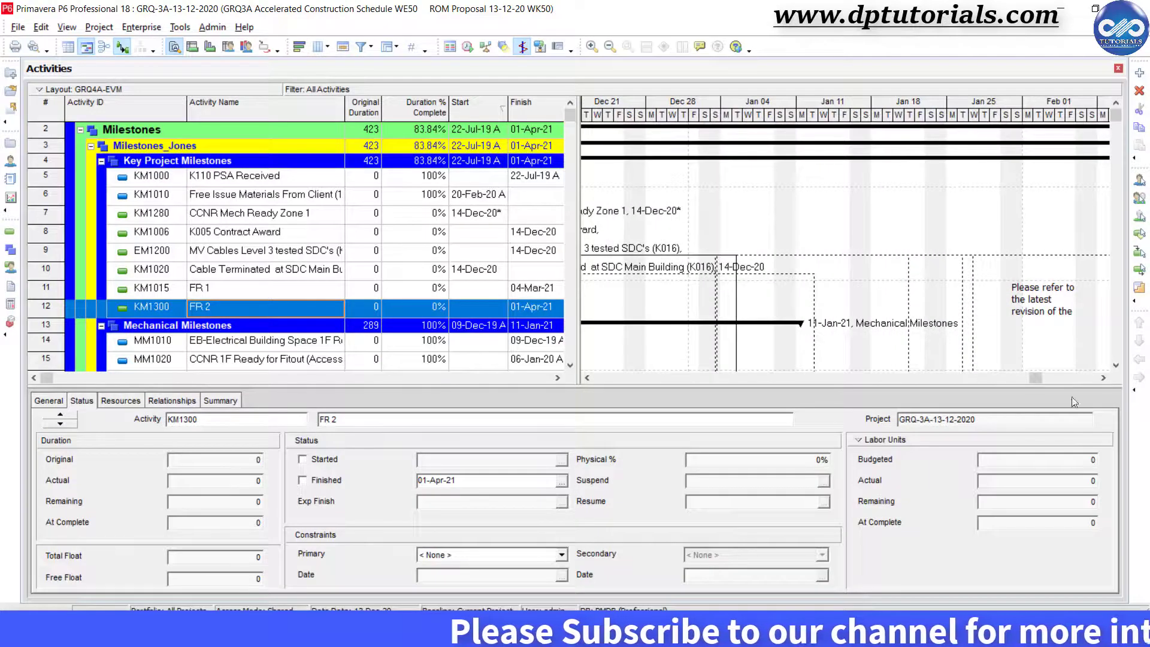
Scroll the timeline right to early February and select the KM1015 text note
scroll(right, 3)
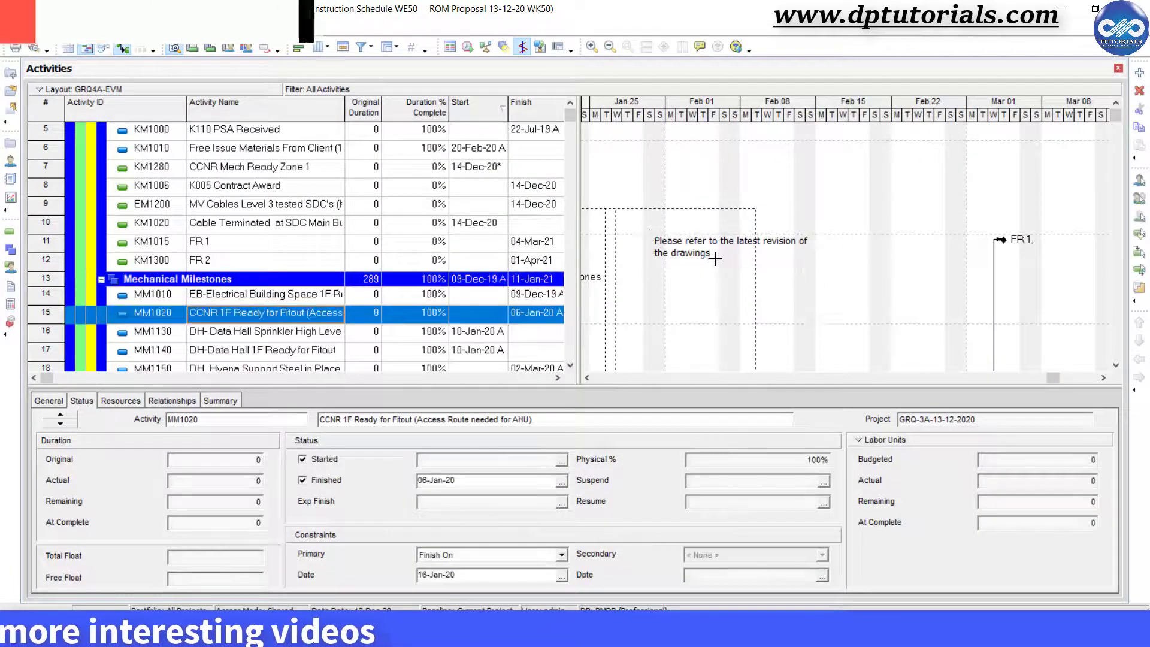
click(153, 241)
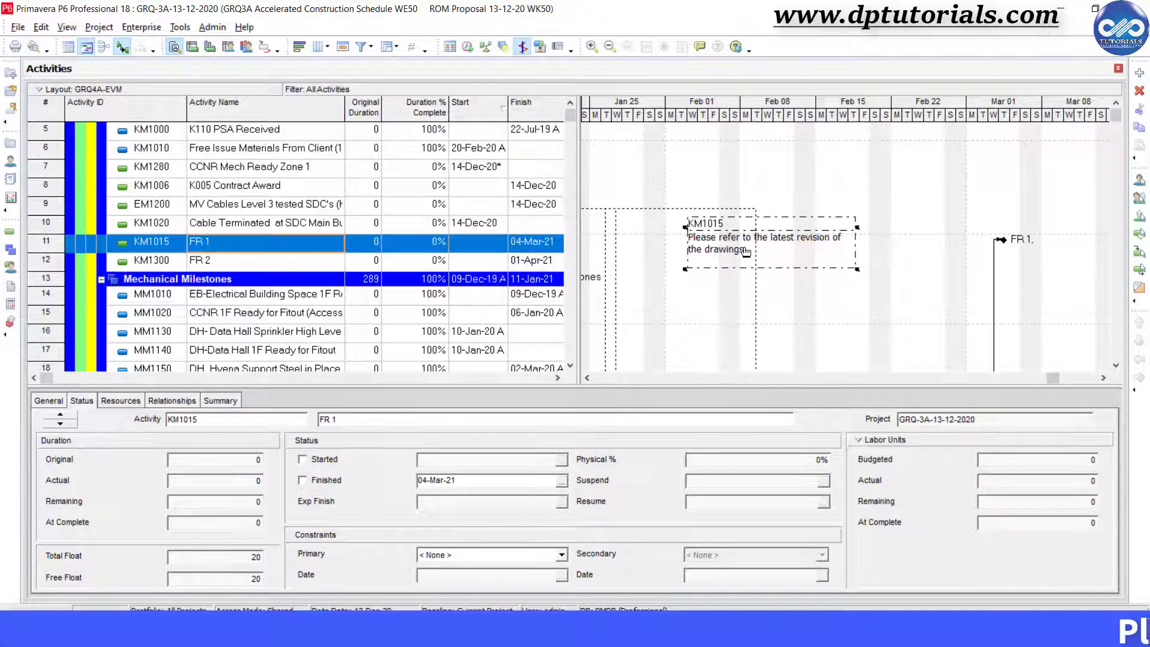
Delete the KM1015 text note and scroll the timeline back to the December milestones
key(Delete)
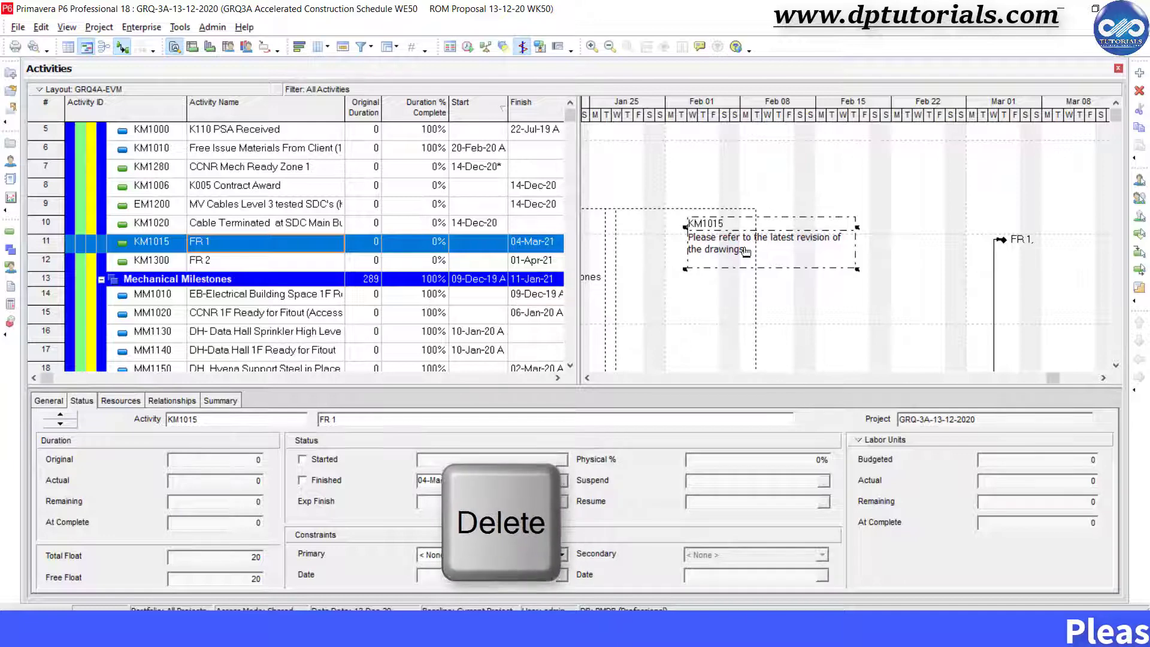
key(Delete)
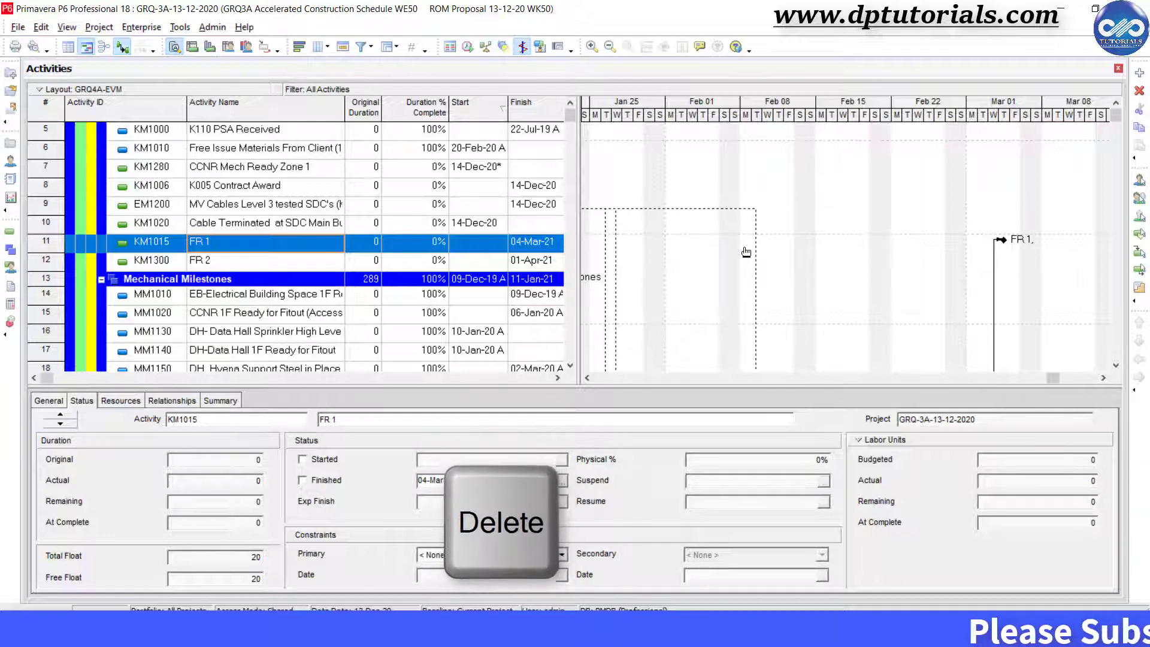
key(Delete)
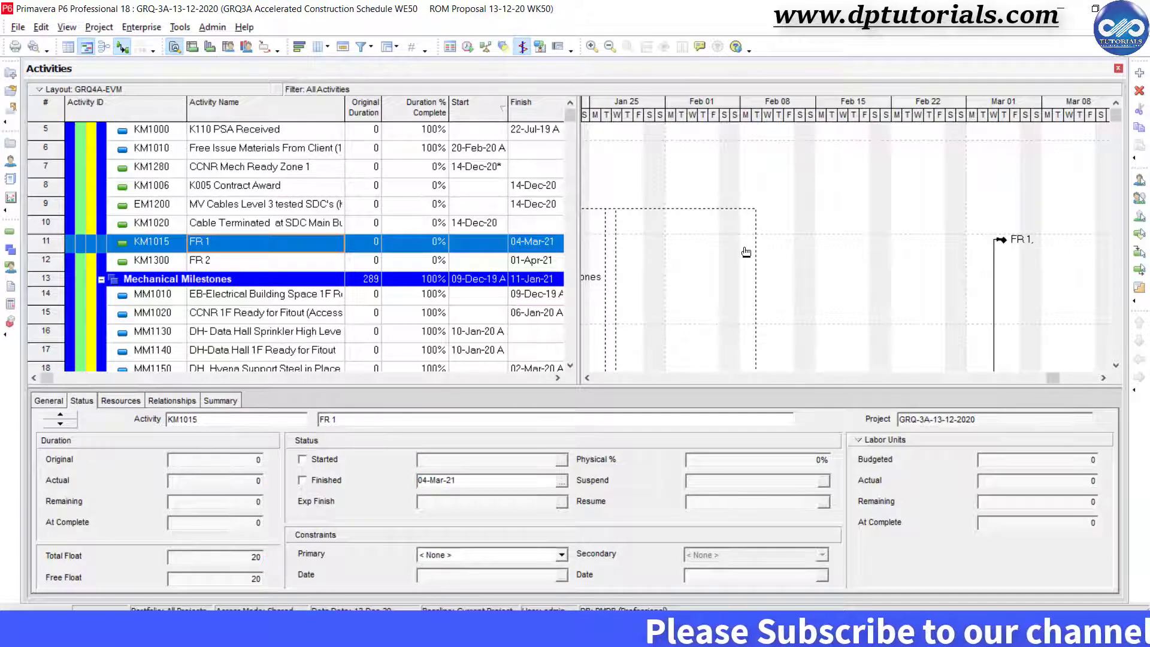
scroll(up, 3)
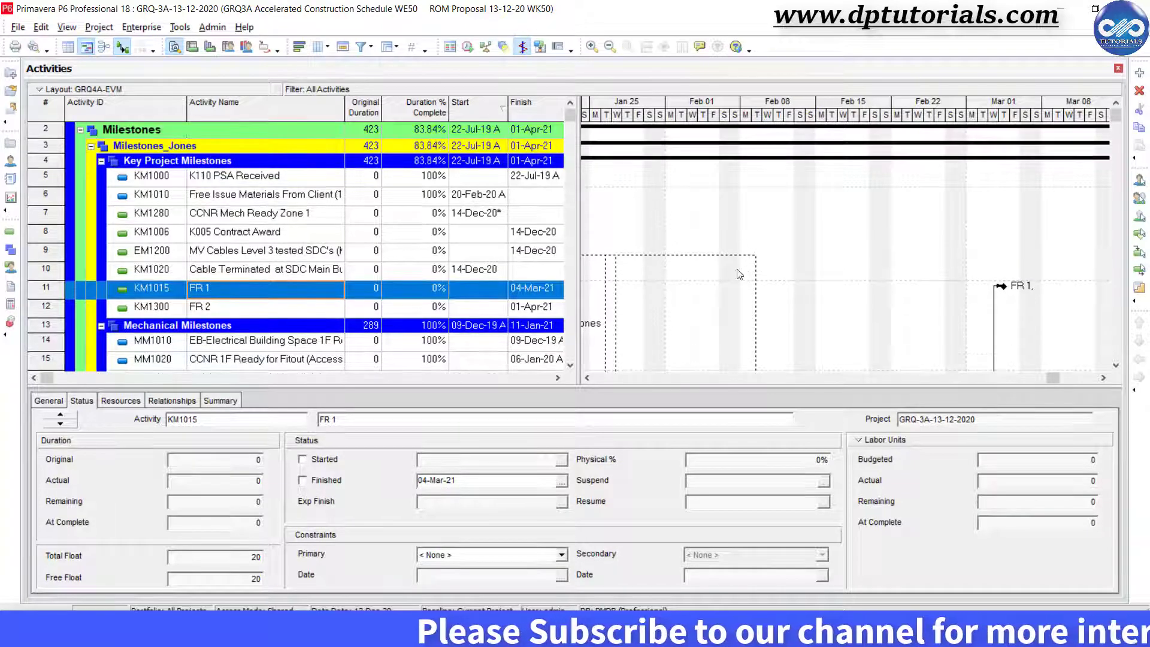
mouse_move(86, 47)
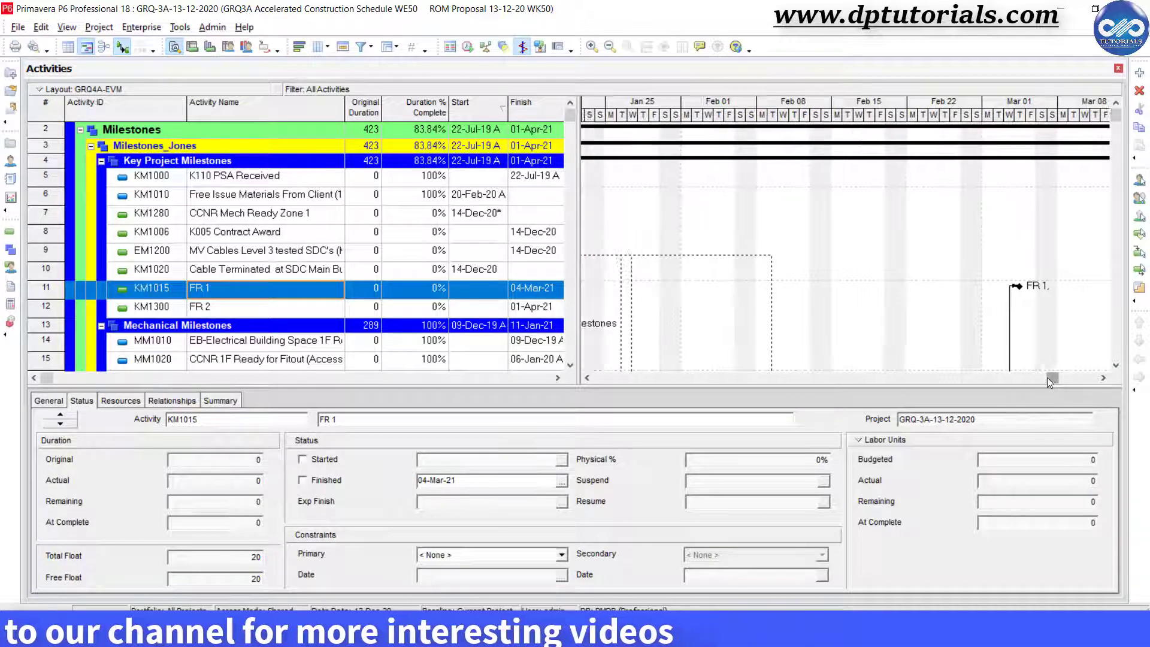
scroll(left, 3)
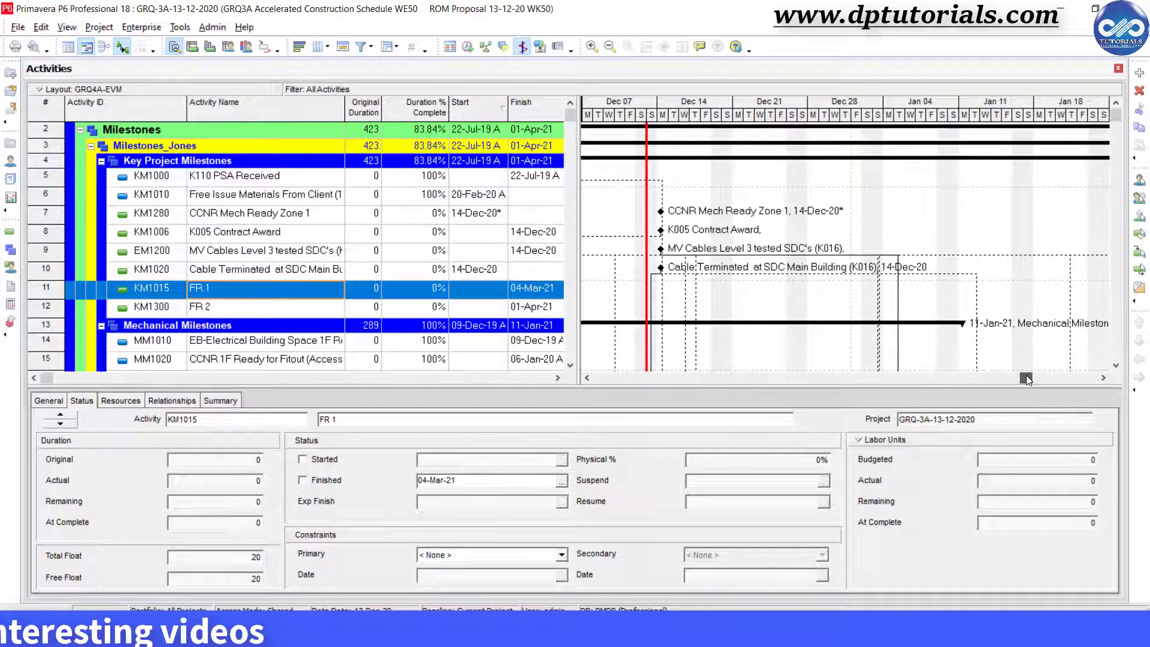
mouse_move(777, 132)
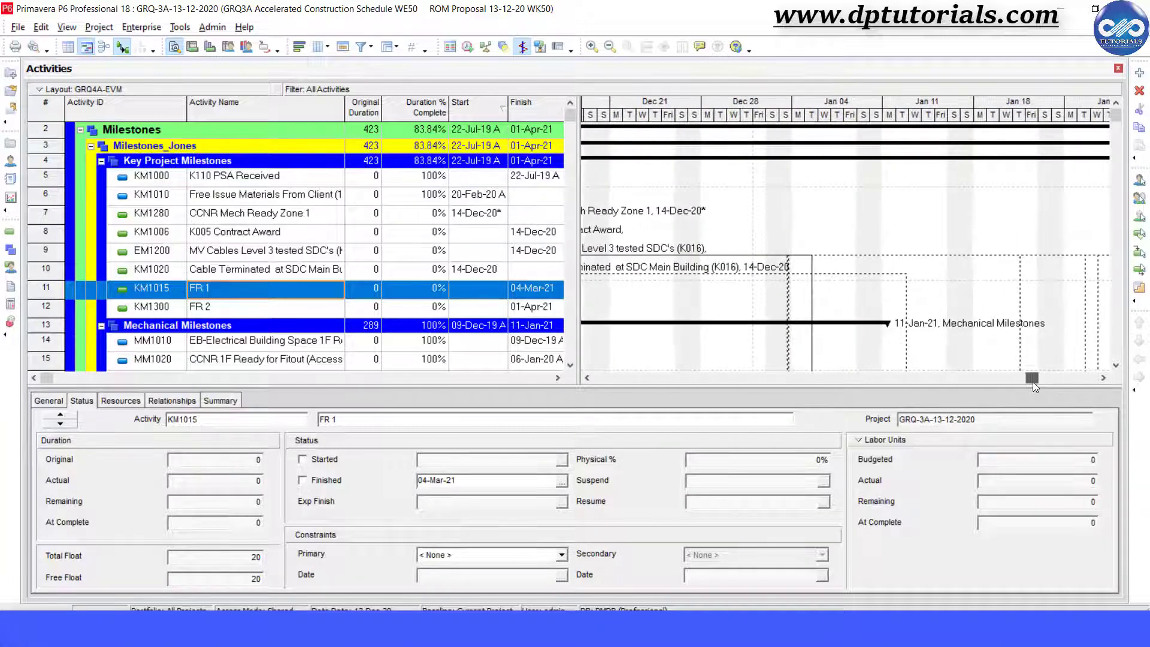
Add a curtain attachment from 20-Dec-20 to 04-Jan-21 with a hatched fill pattern
click(66, 27)
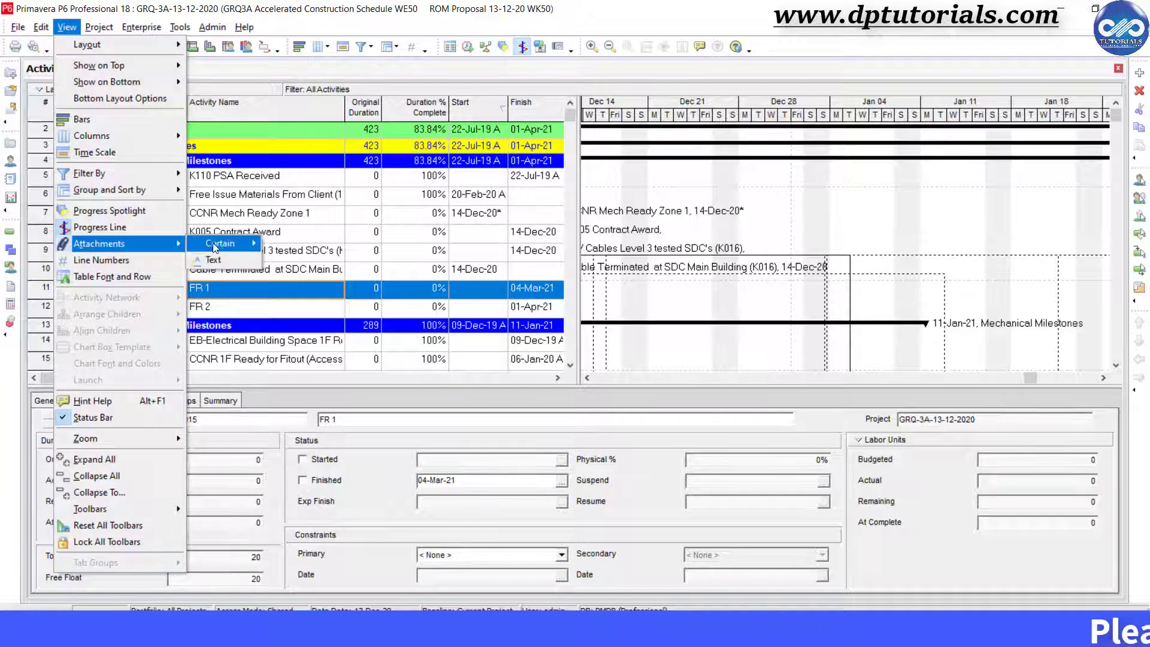
click(223, 242)
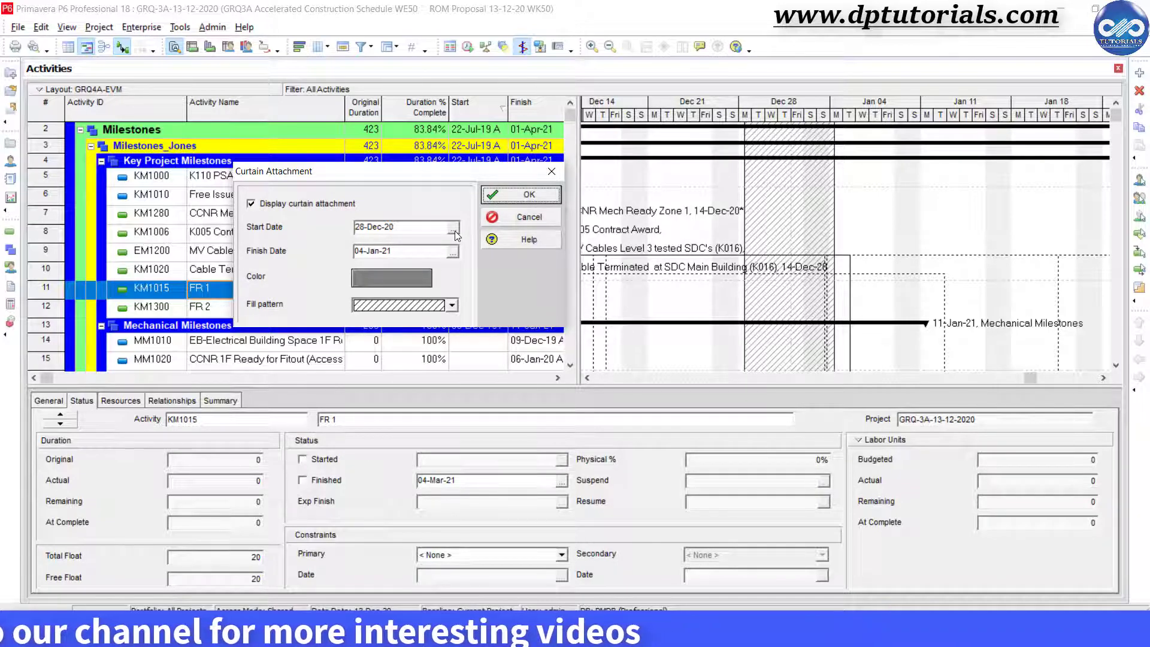
click(451, 251)
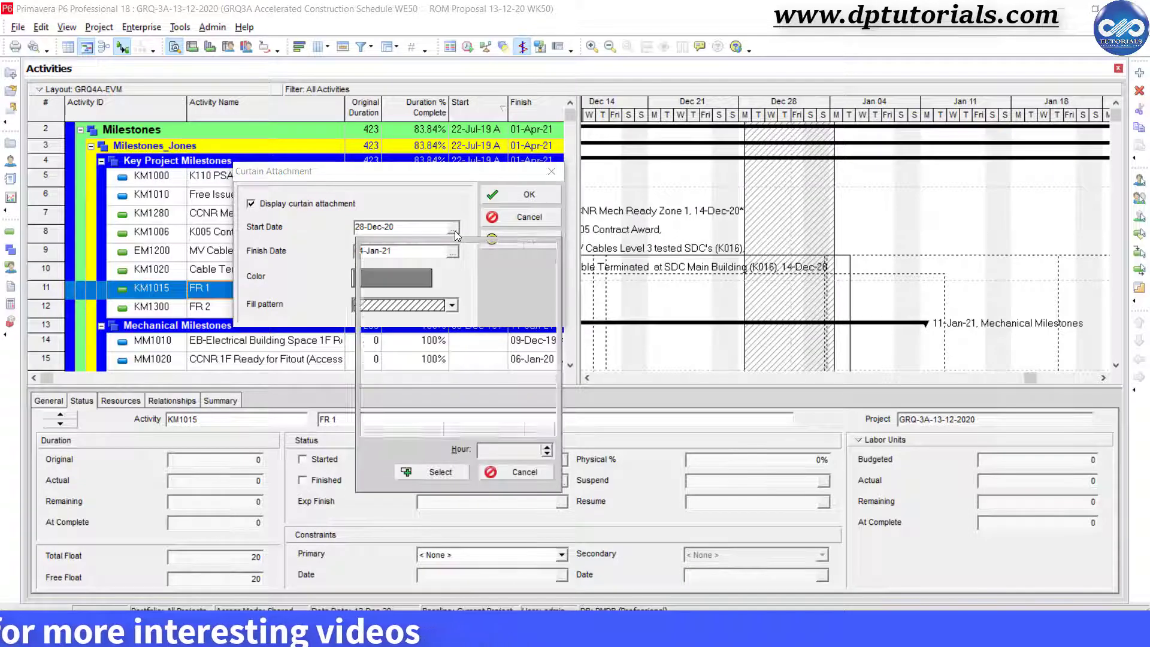
click(453, 227)
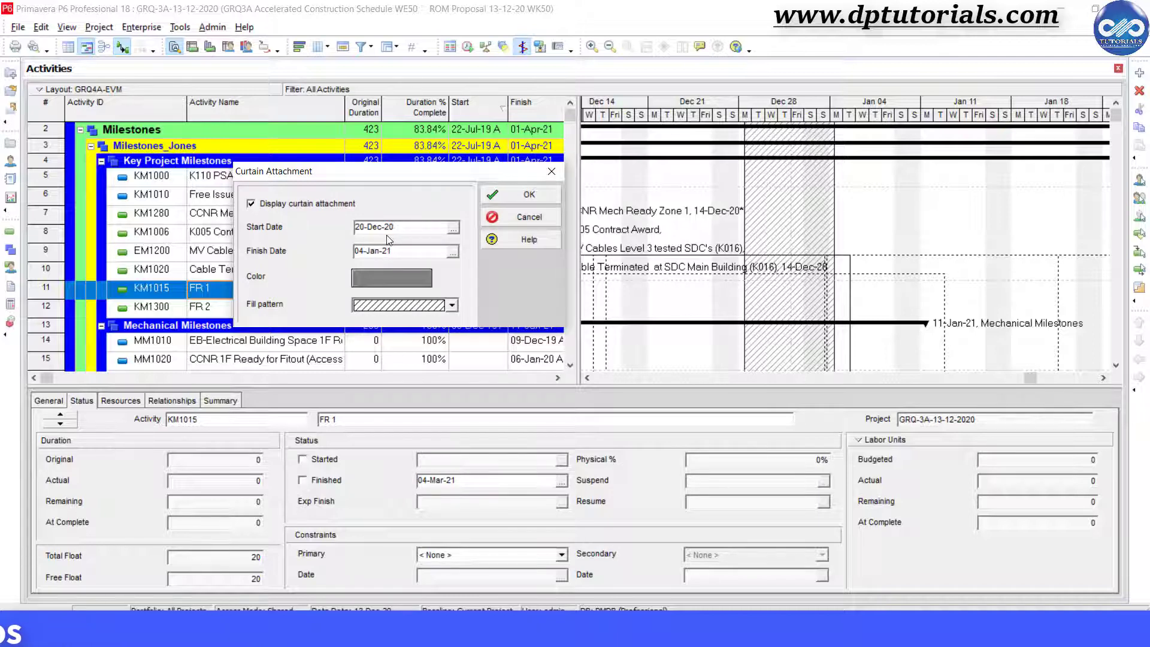
mouse_move(401, 288)
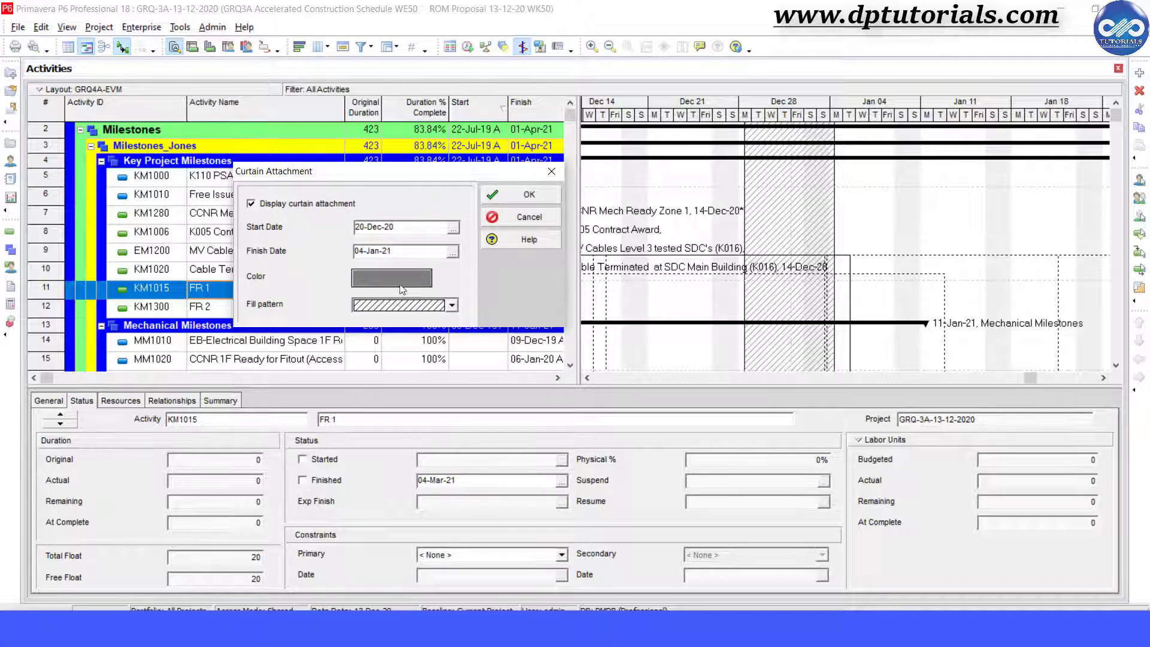
click(392, 277)
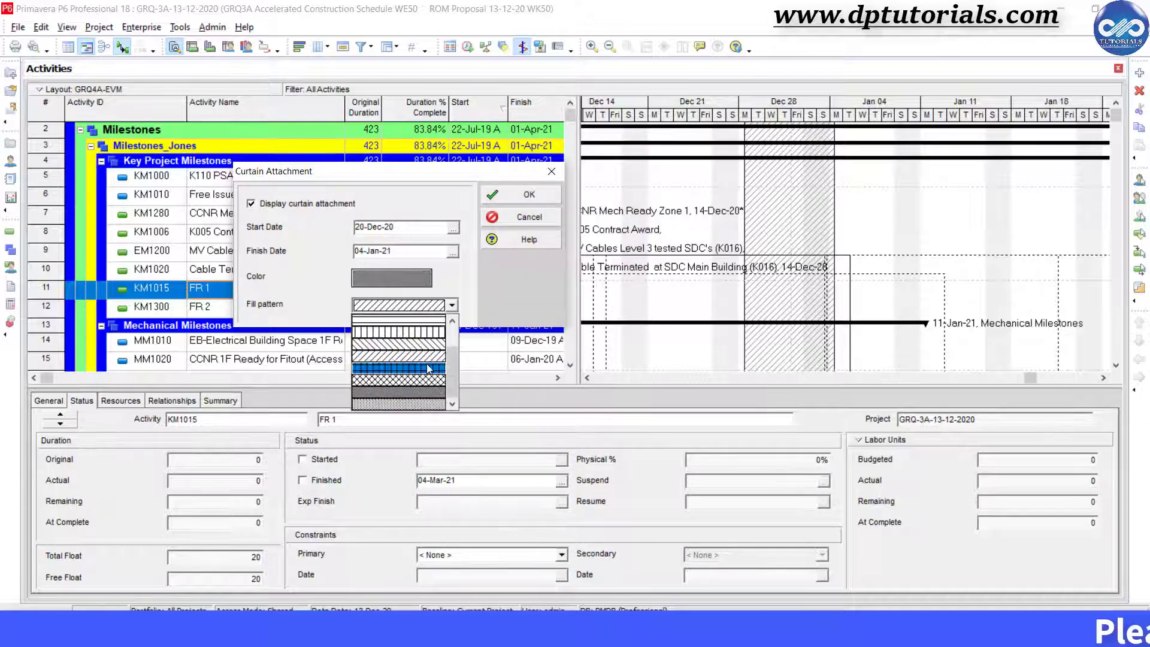
click(400, 367)
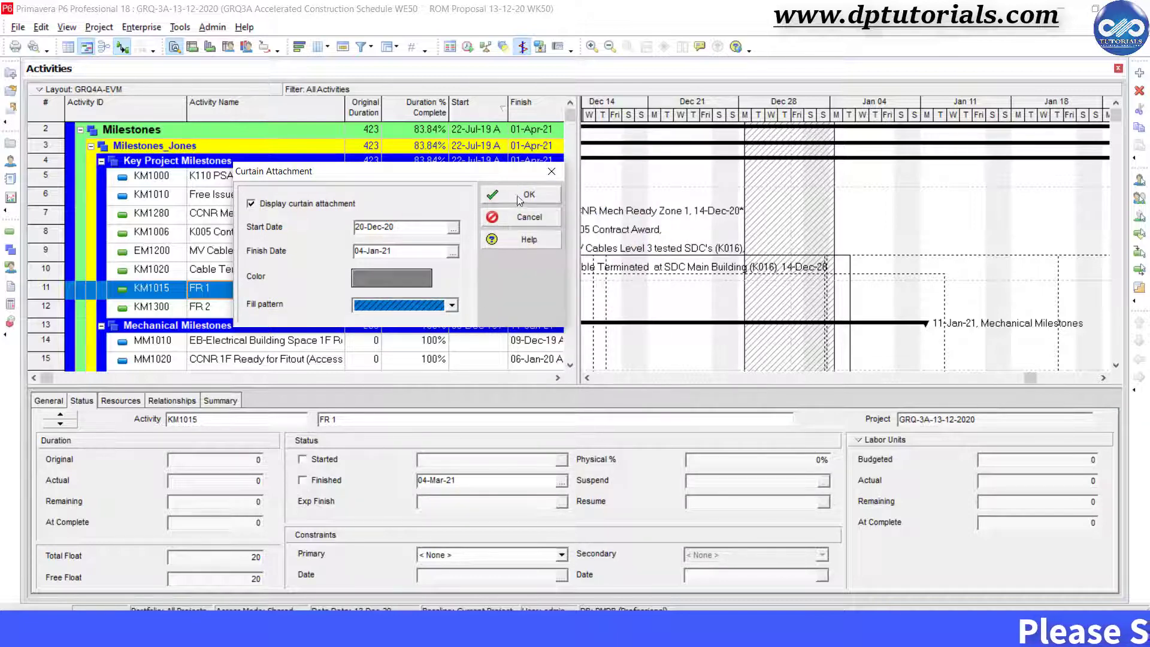
click(520, 194)
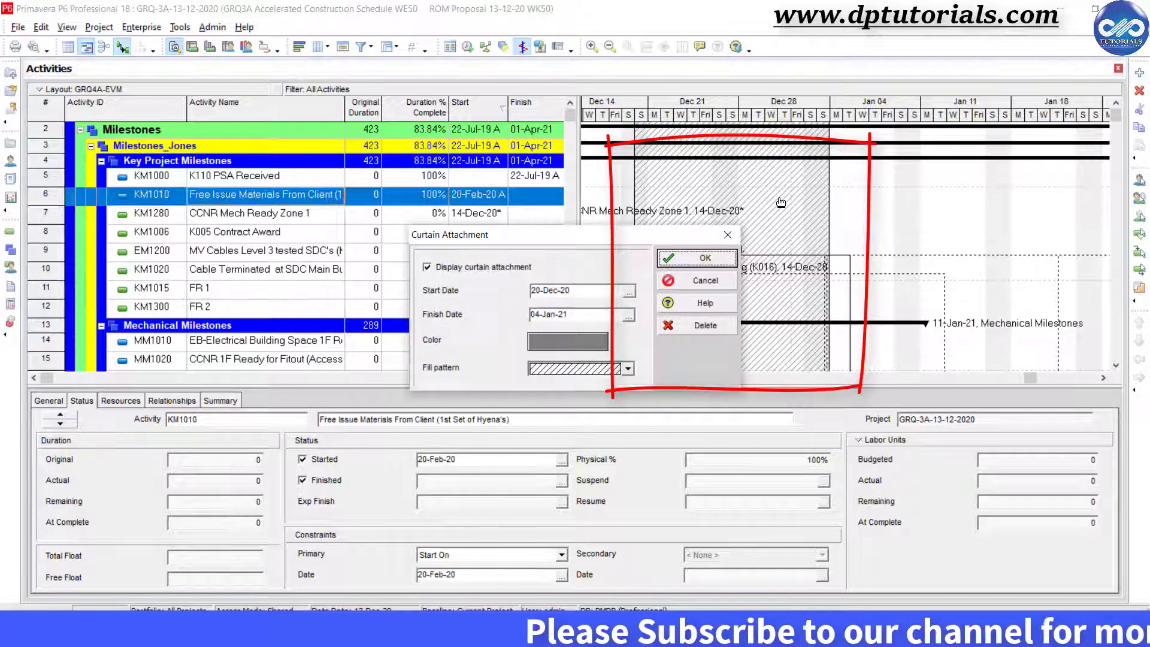
Review the curtain's settings without changes and drag its end edge slightly wider
click(427, 266)
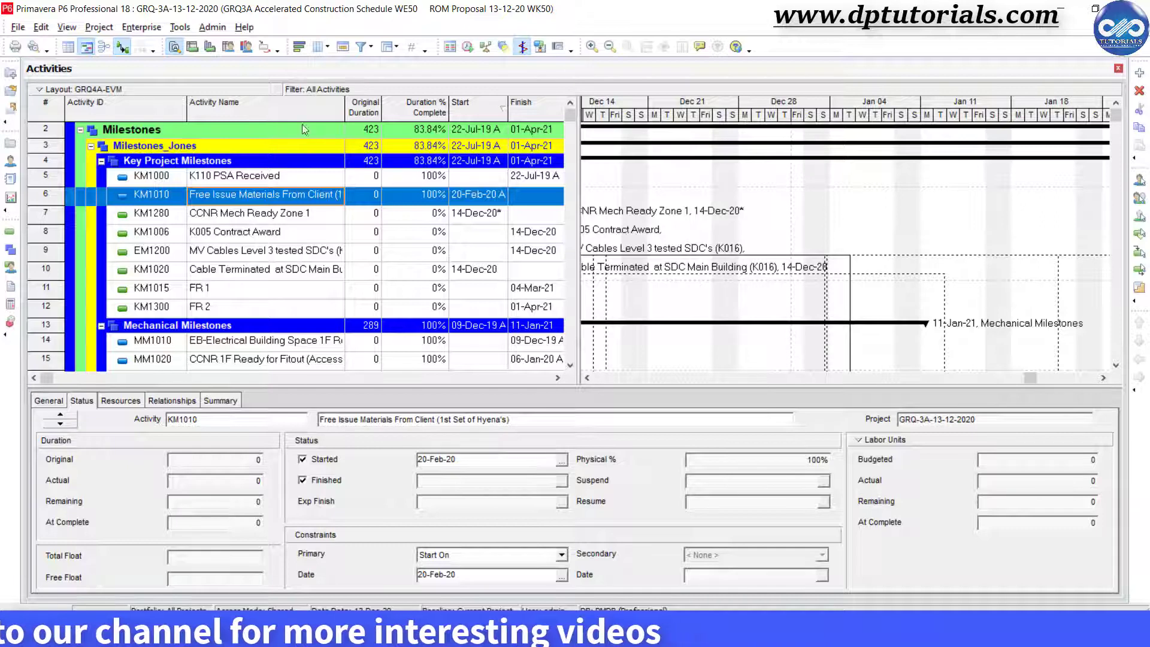
click(66, 27)
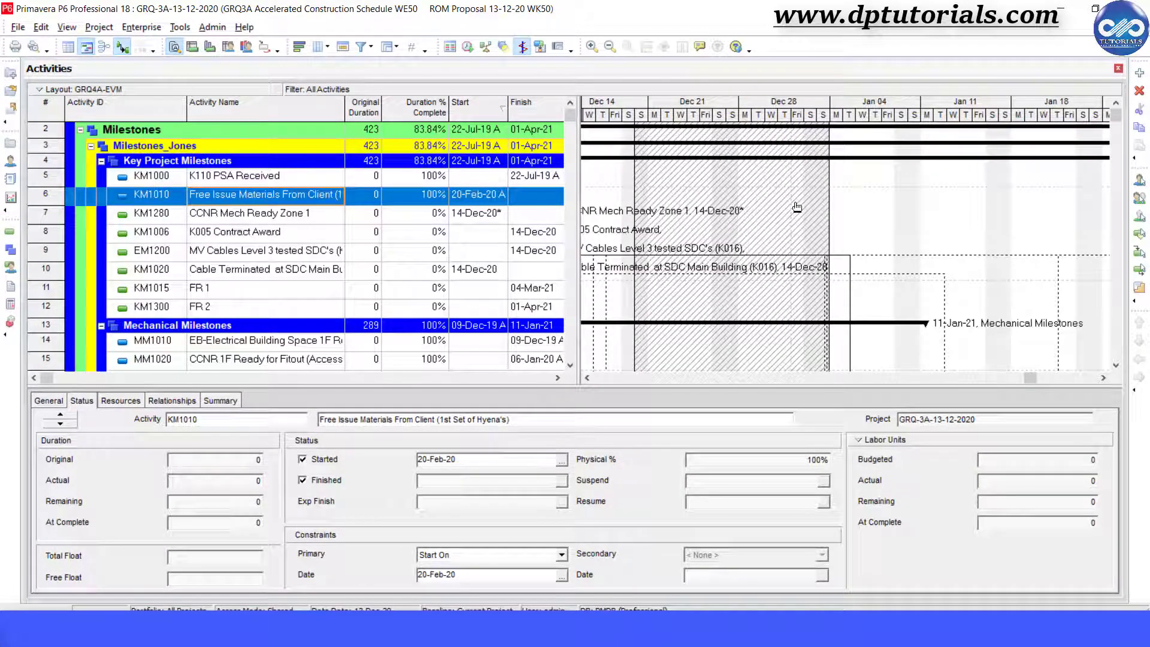
click(249, 213)
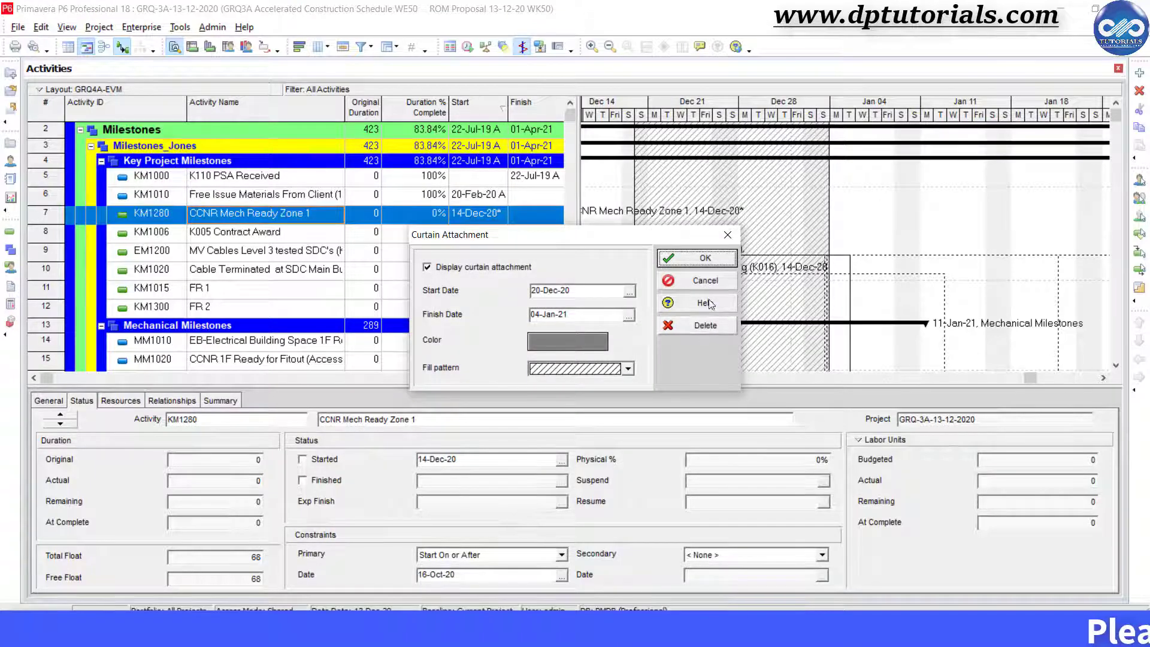
click(704, 258)
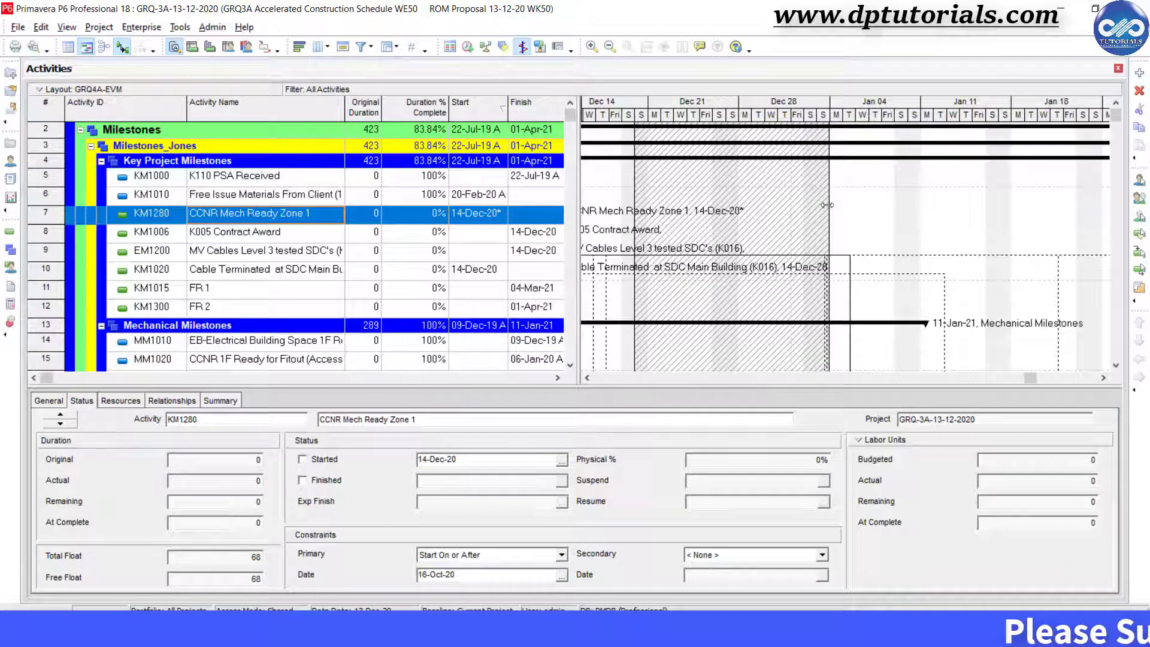
click(264, 194)
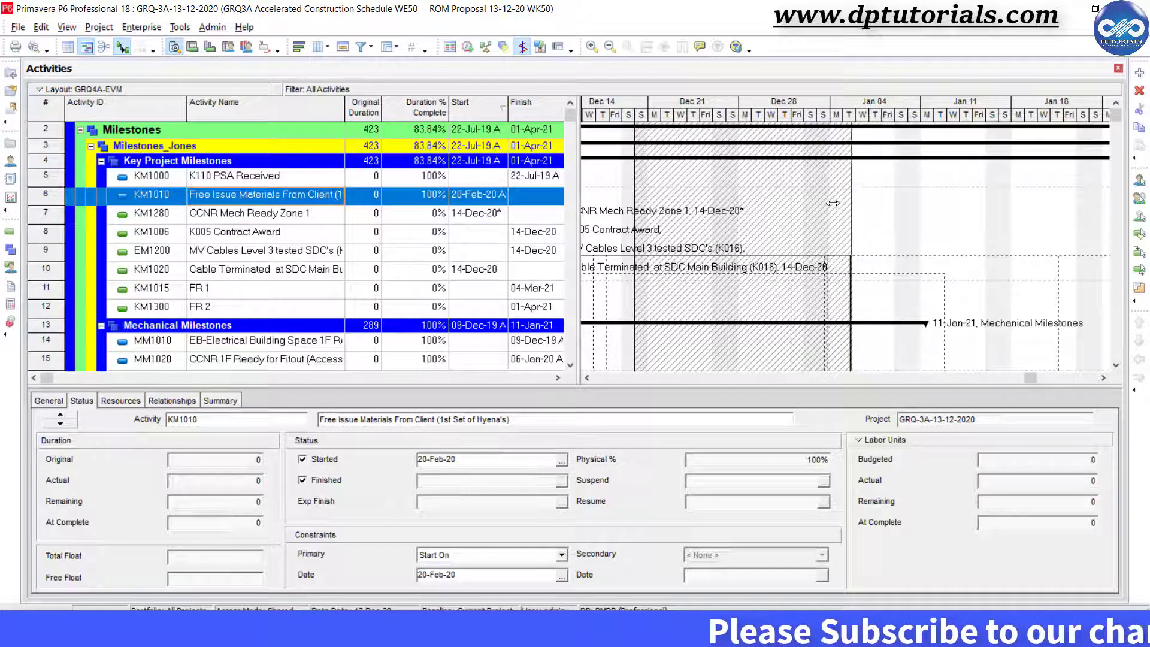
click(233, 176)
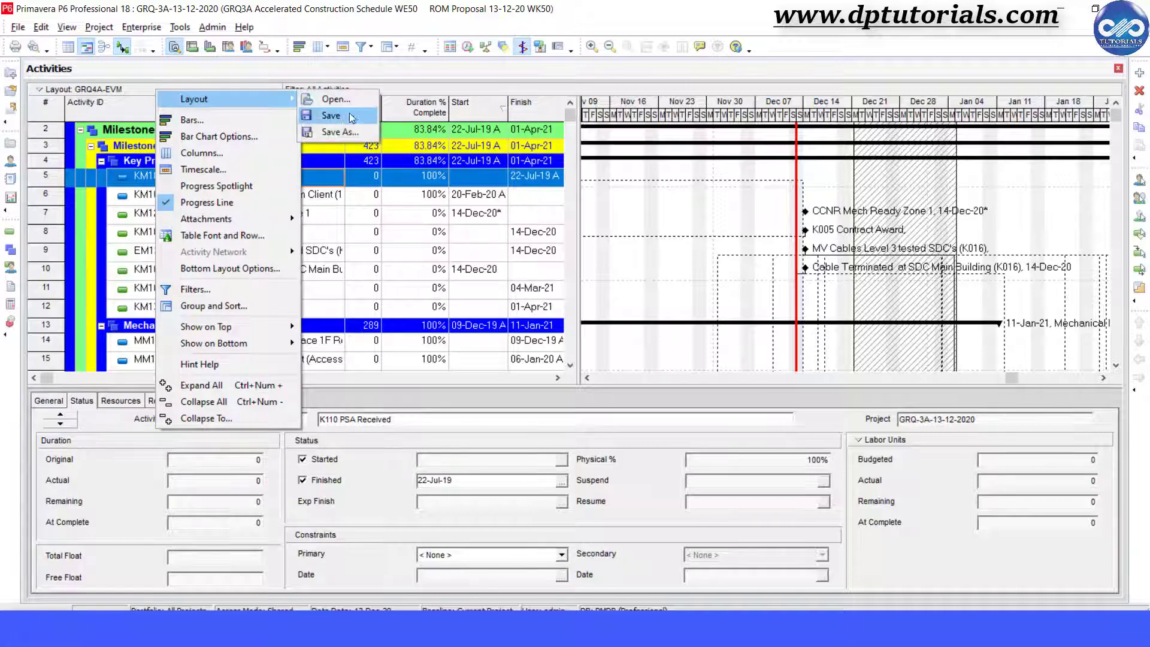
mouse_move(736, 217)
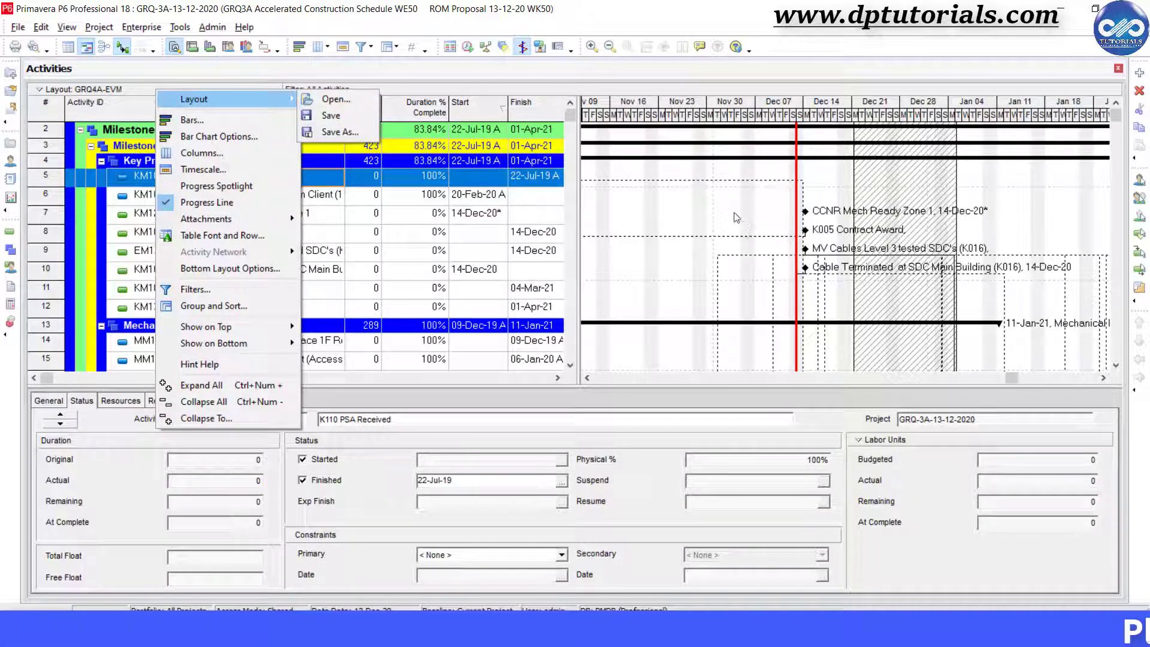